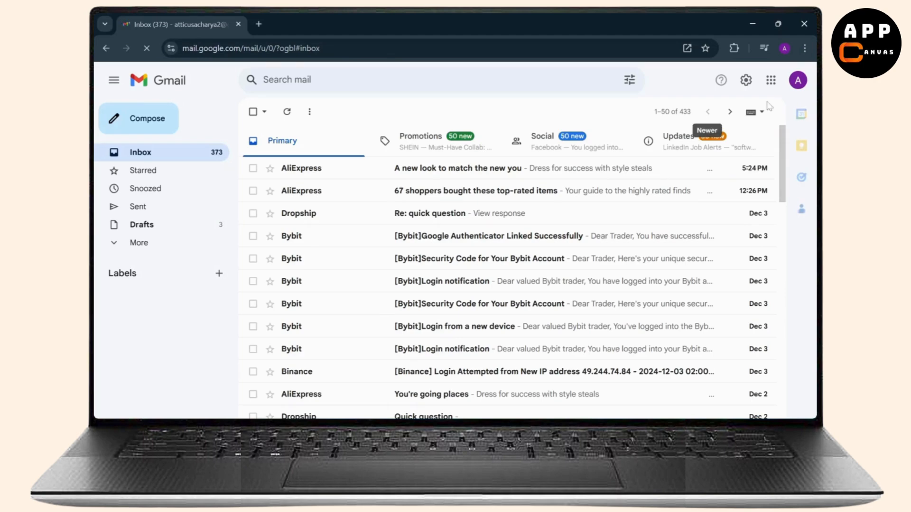
# Switch Gmail to the second signed-in account from the account menu
pyautogui.click(798, 80)
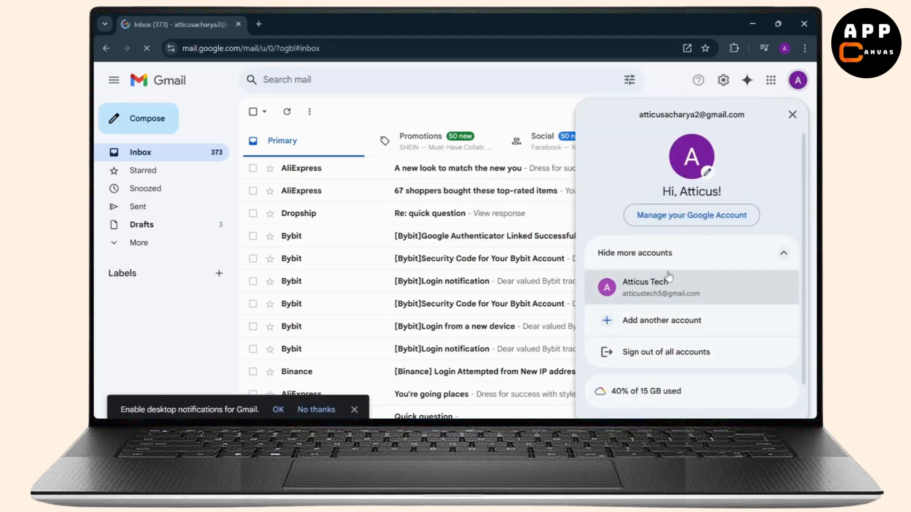
pyautogui.click(645, 287)
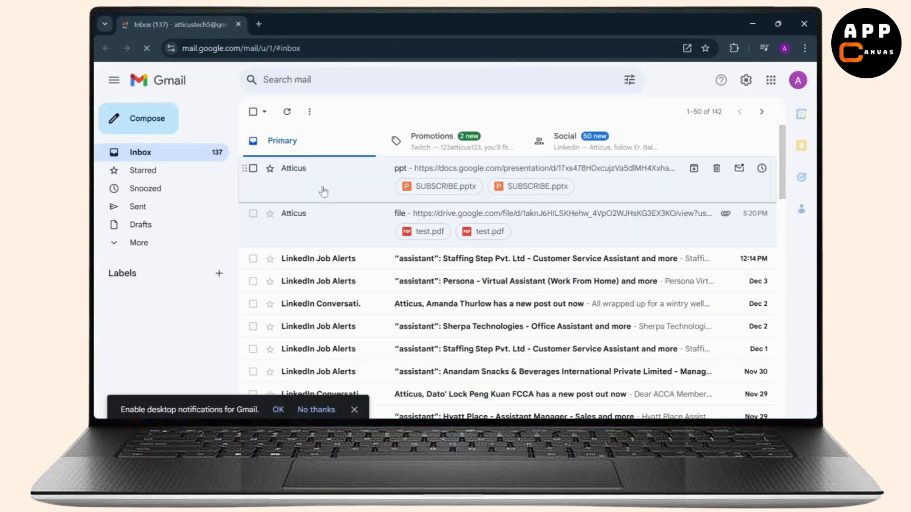
# Open the 'file' email, preview test.pdf and download it to the computer
pyautogui.click(293, 213)
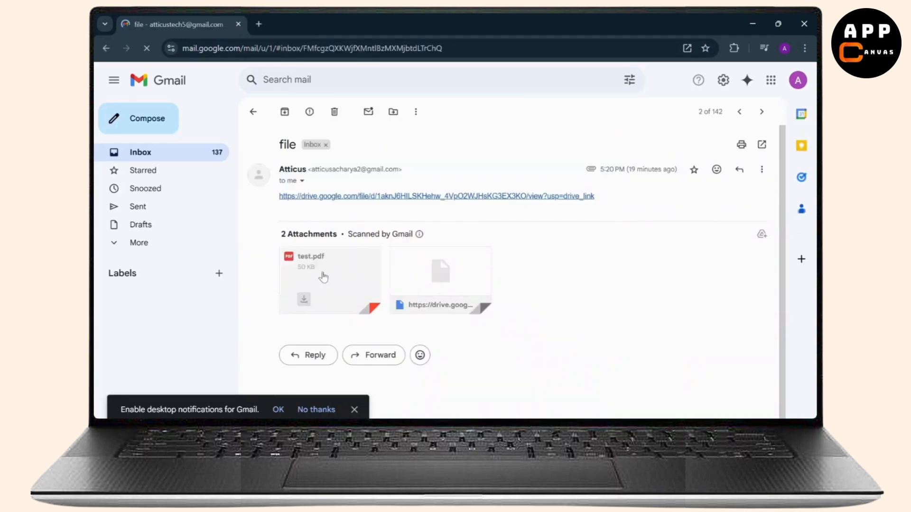
pyautogui.click(324, 277)
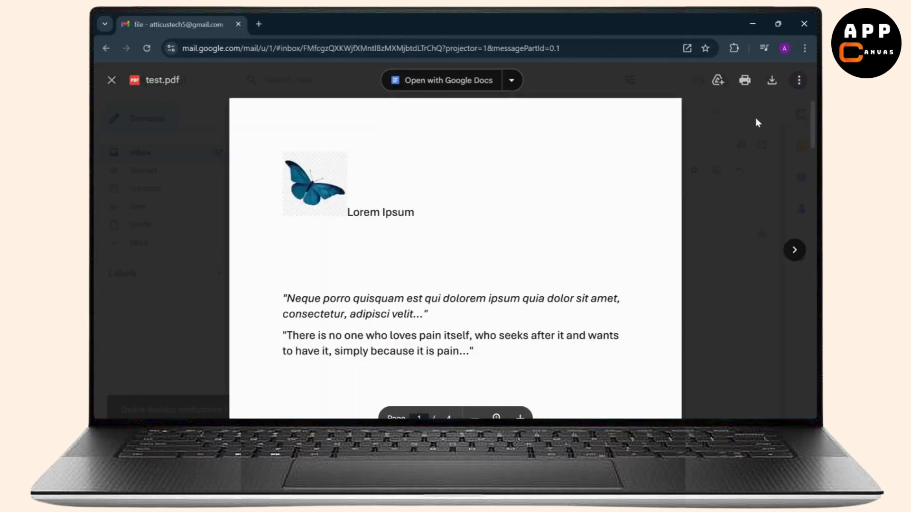
pyautogui.moveTo(772, 80)
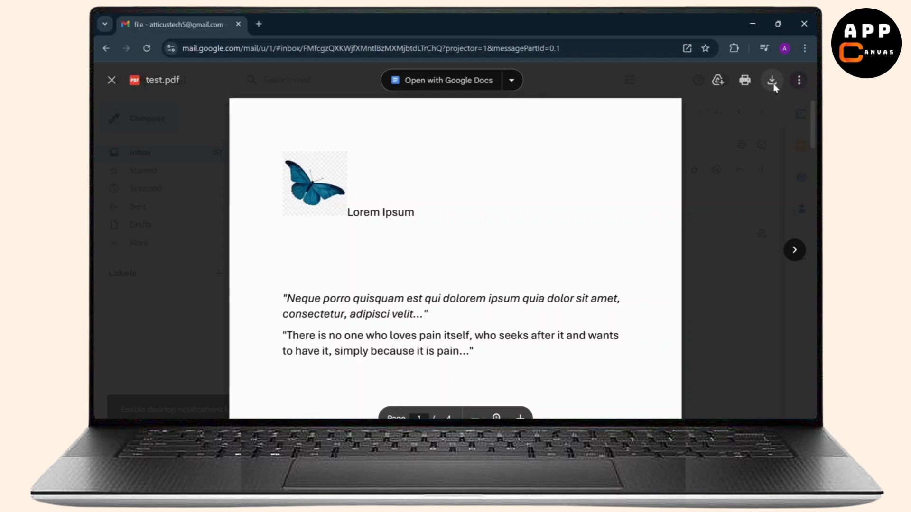
pyautogui.click(772, 80)
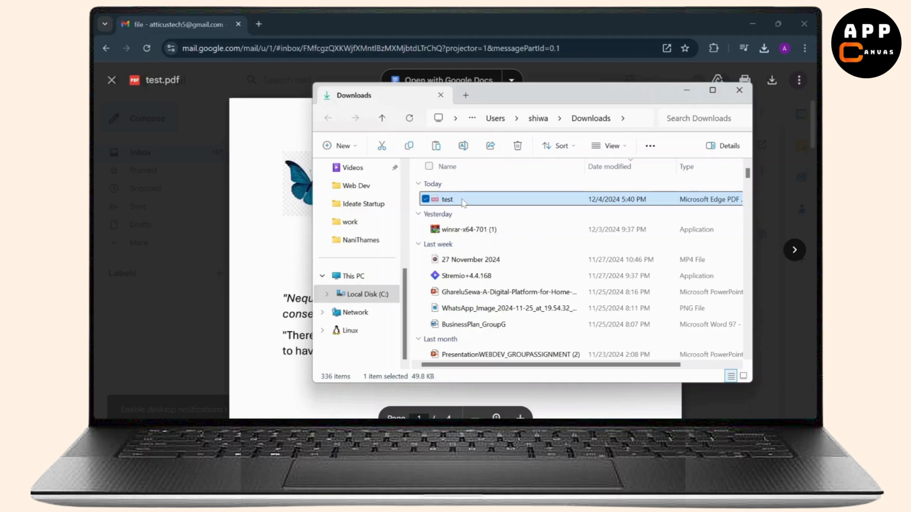
# Cut the downloaded test PDF in the Downloads folder via its context menu
pyautogui.rightClick(448, 199)
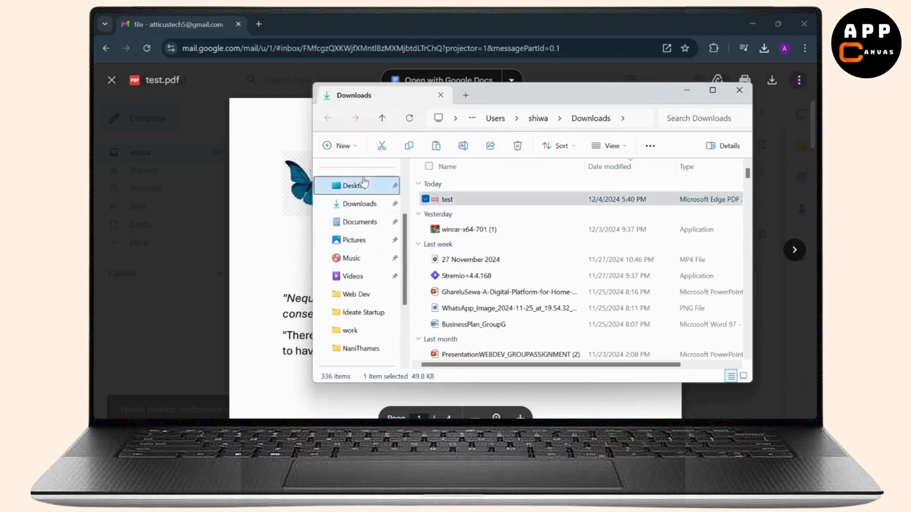
# Paste the cut test PDF into the Desktop folder
pyautogui.click(355, 186)
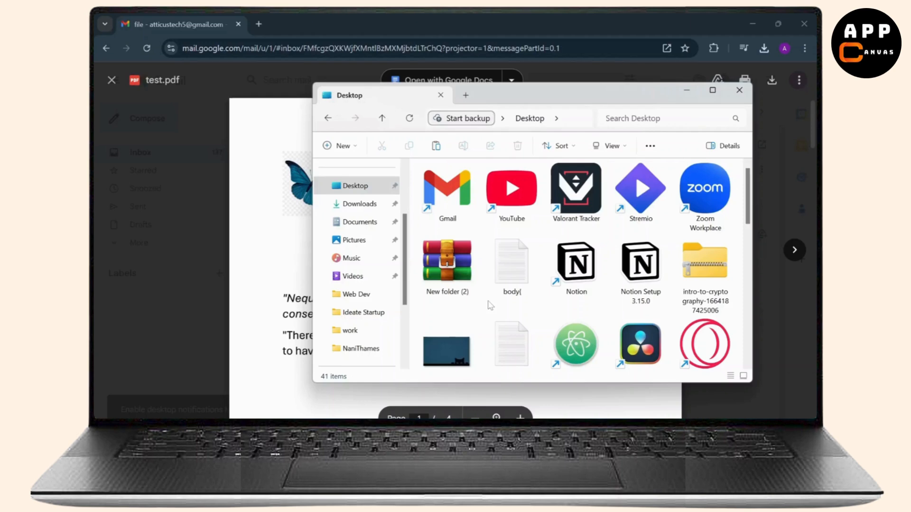
pyautogui.rightClick(490, 305)
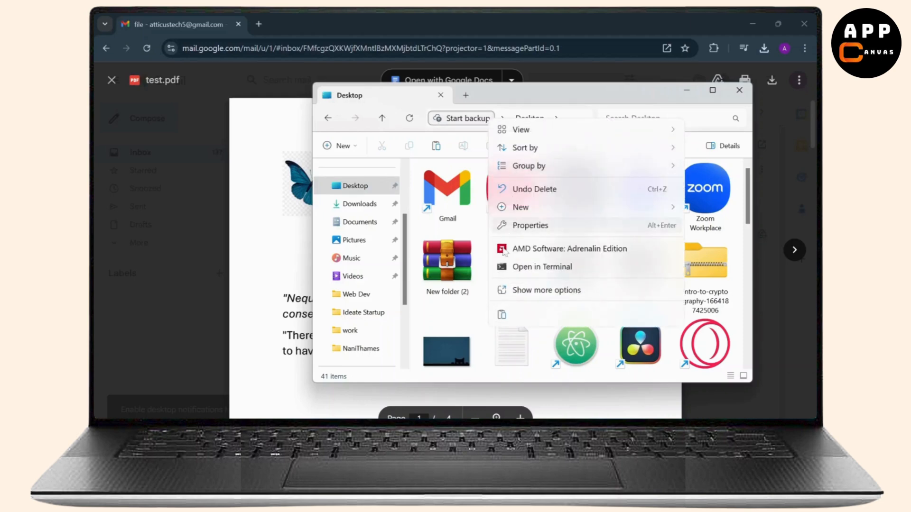
pyautogui.click(486, 307)
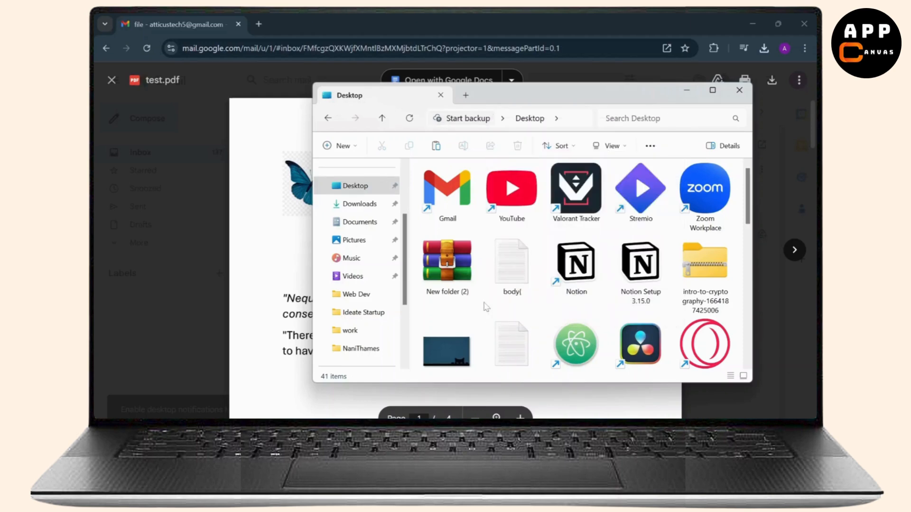
pyautogui.click(447, 192)
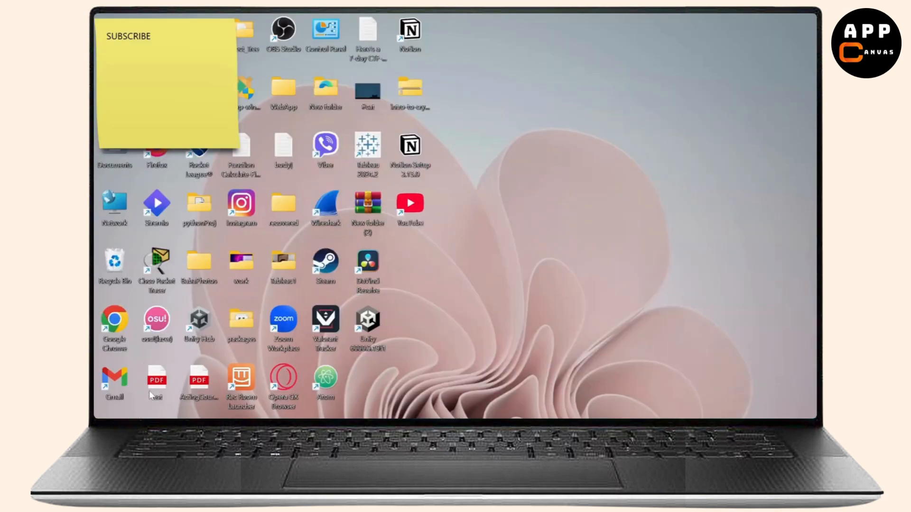
# Drag the test PDF desktop icon to the open spot beside DaVinci Resolve
pyautogui.moveTo(156, 381); pyautogui.dragTo(410, 268)
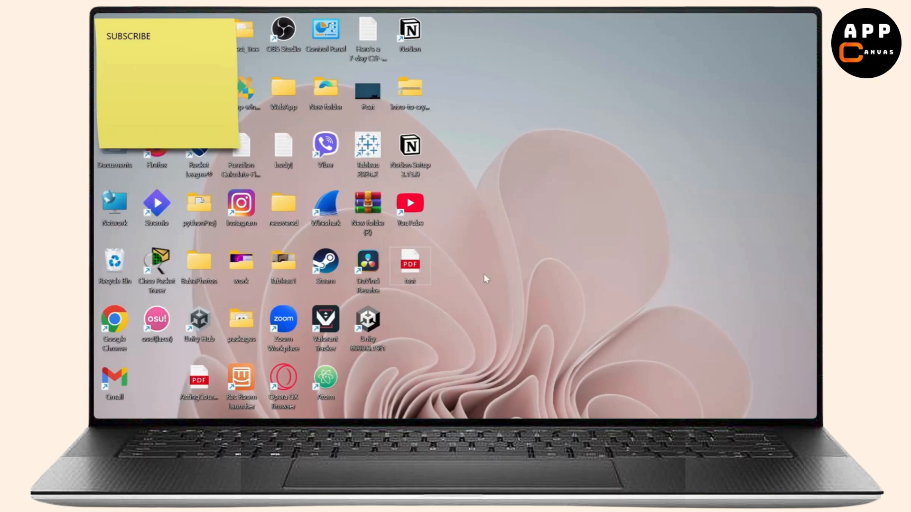
pyautogui.moveTo(575, 390)
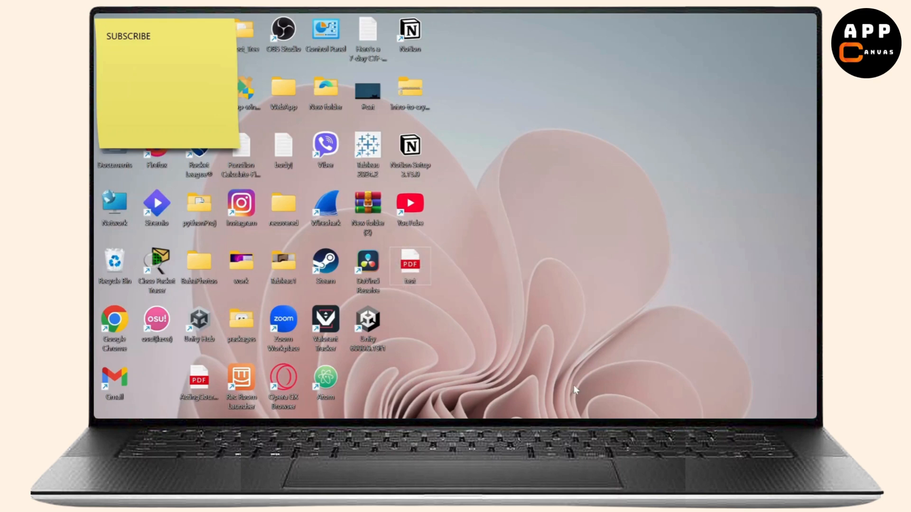